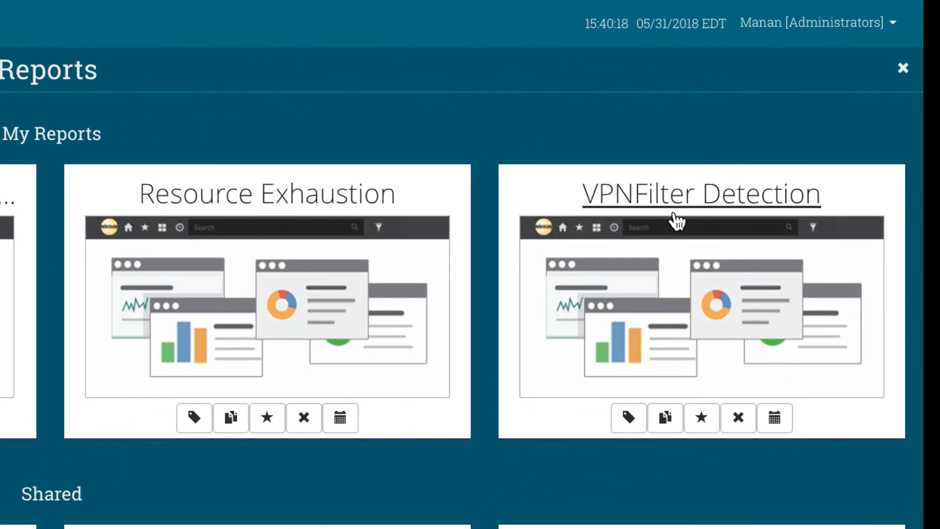
- Open the VPNFilter Detection report and browse its DNS blacklist activity and events widgets
{"action": "left_click", "coordinate": [702, 193]}
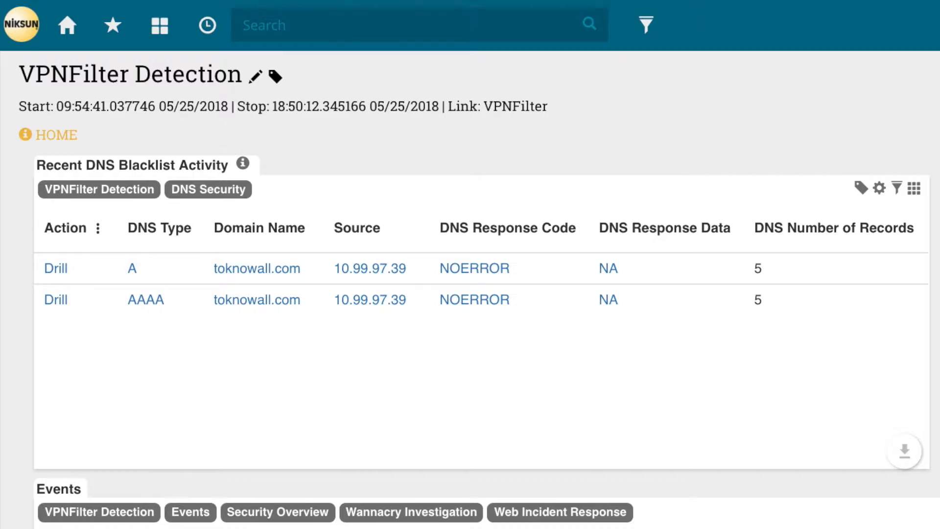
{"action": "scroll", "scroll_direction": "down", "scroll_amount": 3}
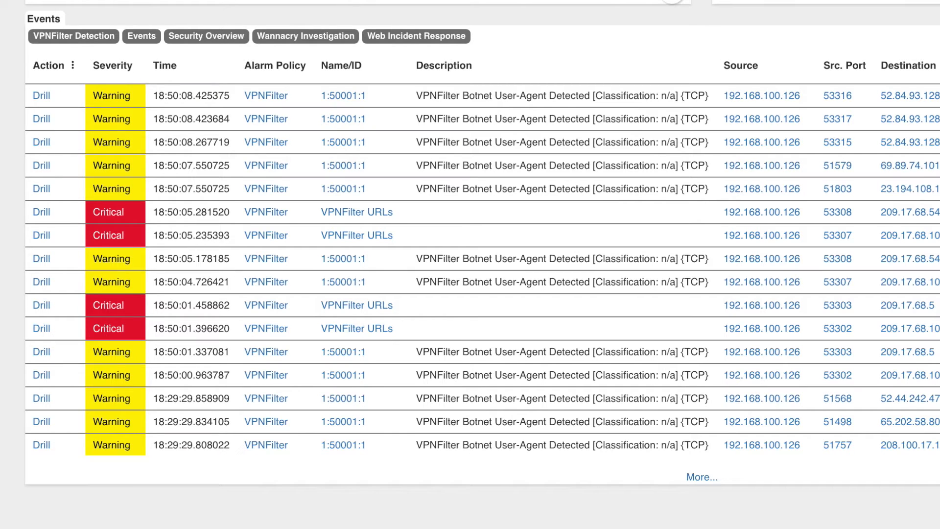
{"action": "scroll", "scroll_direction": "right", "scroll_amount": 3}
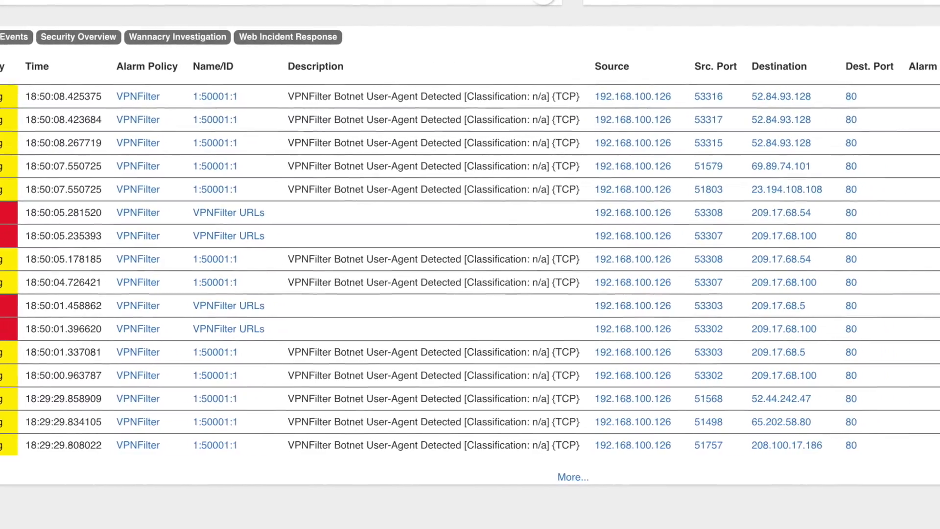
{"action": "scroll", "scroll_direction": "right", "scroll_amount": 3}
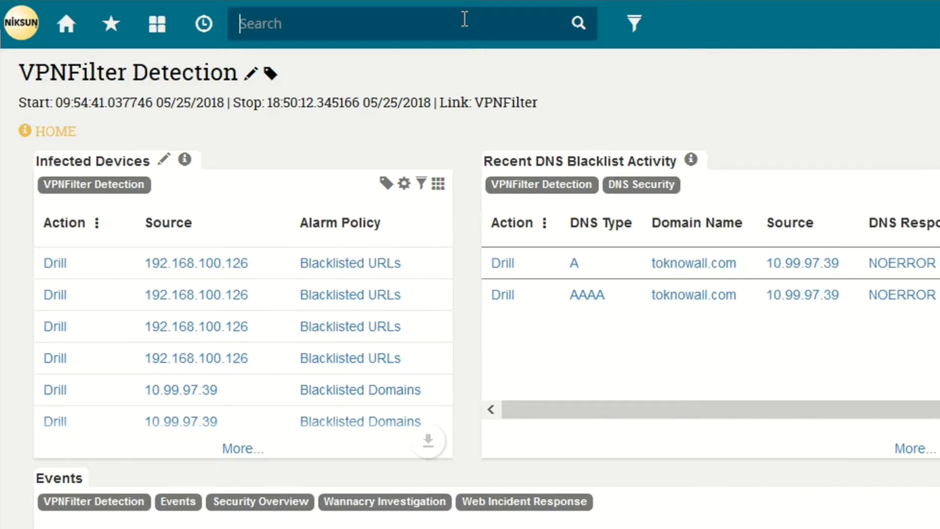
- Search 'Intel' to reach the Intelligence Feeds page and scan the feed list
{"action": "type", "text": "Intel"}
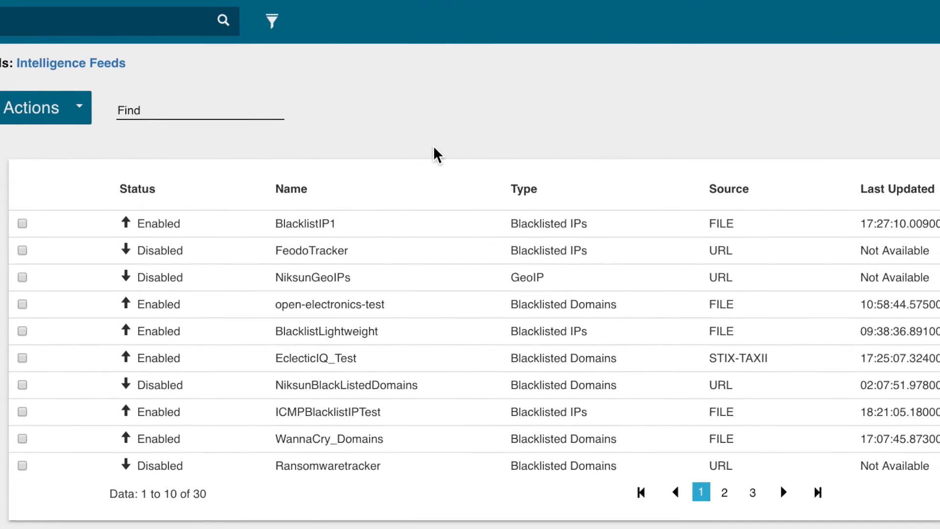
{"action": "scroll", "scroll_direction": "right", "scroll_amount": 3}
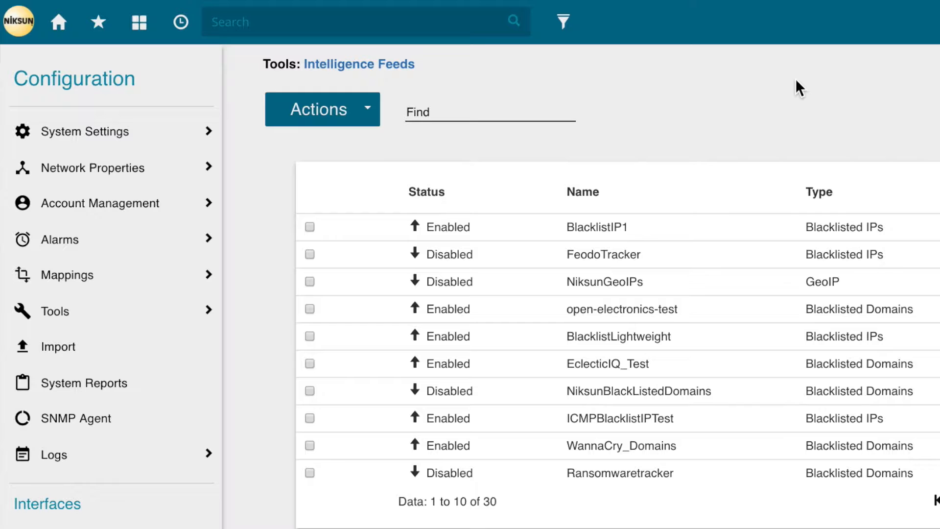
- Add a FILE-sourced feed named 'VPNFilter Bad IPs' with the blacklisted IPs type
{"action": "left_click", "coordinate": [323, 109]}
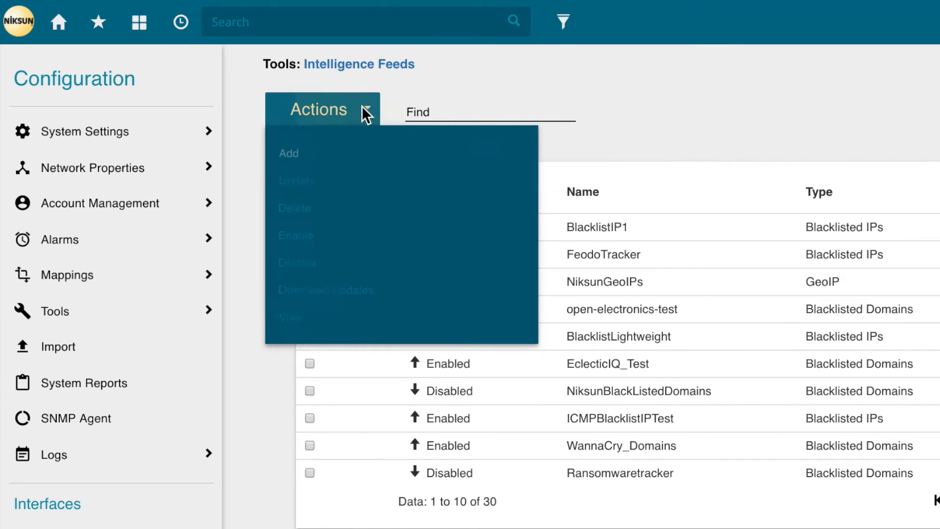
{"action": "left_click", "coordinate": [288, 153]}
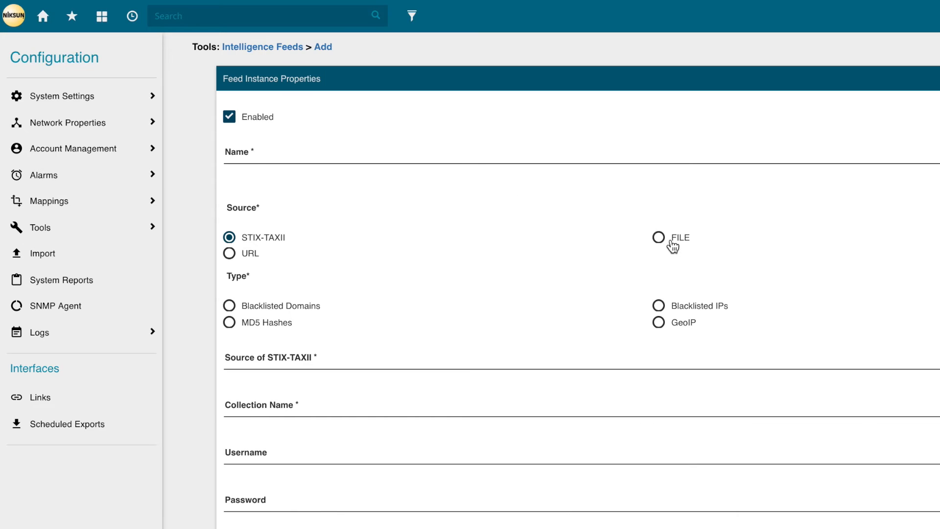
{"action": "left_click", "coordinate": [658, 238]}
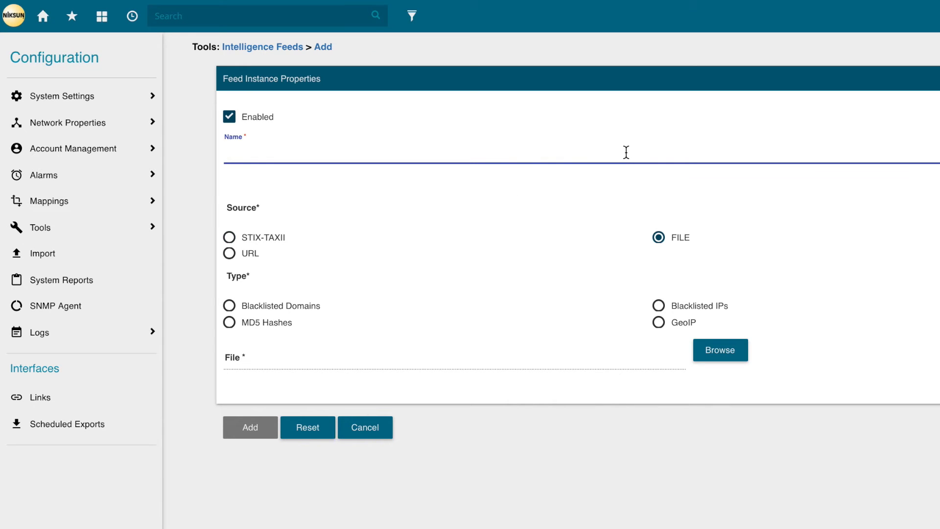
{"action": "type", "text": "VPNFilter Bad IPs"}
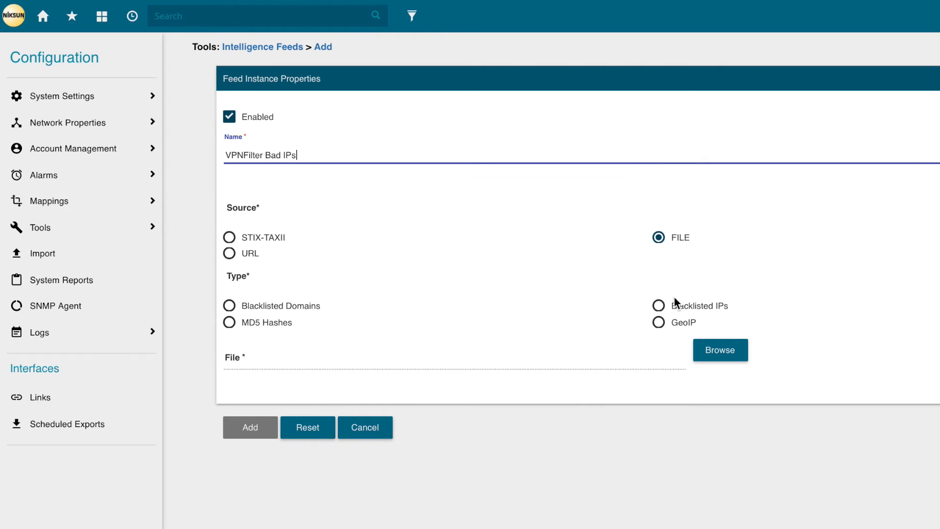
{"action": "left_click", "coordinate": [721, 350]}
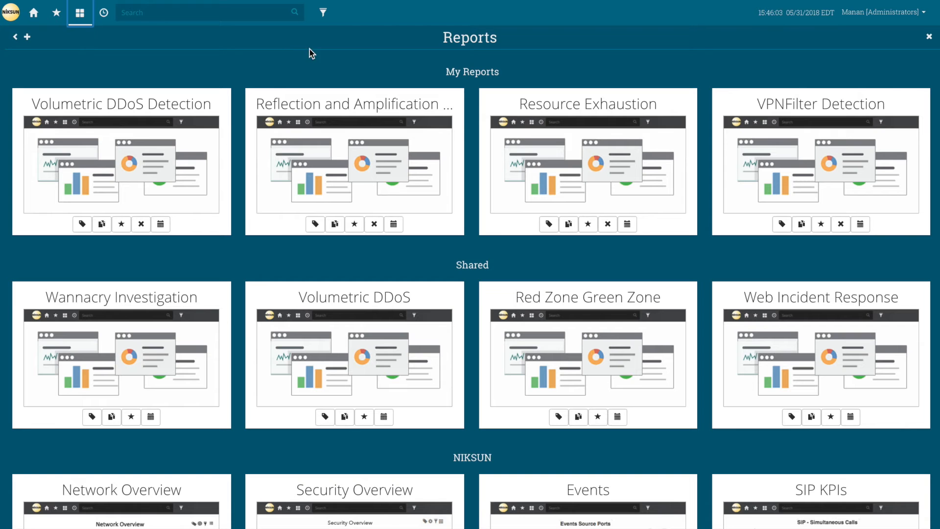
{"action": "mouse_move", "coordinate": [822, 104]}
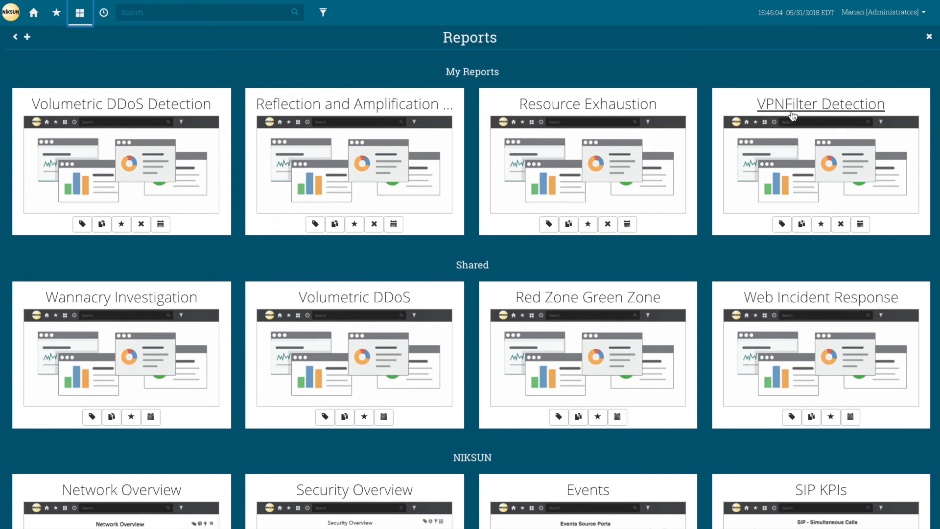
- Download the VPNFilter Detection report as CSV and open it in Notepad++
{"action": "left_click", "coordinate": [821, 104]}
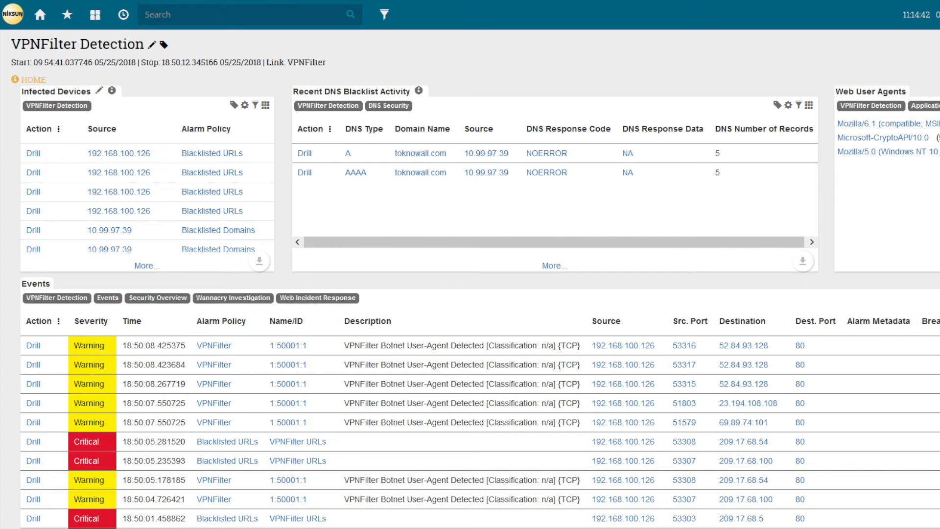
{"action": "left_click", "coordinate": [912, 78]}
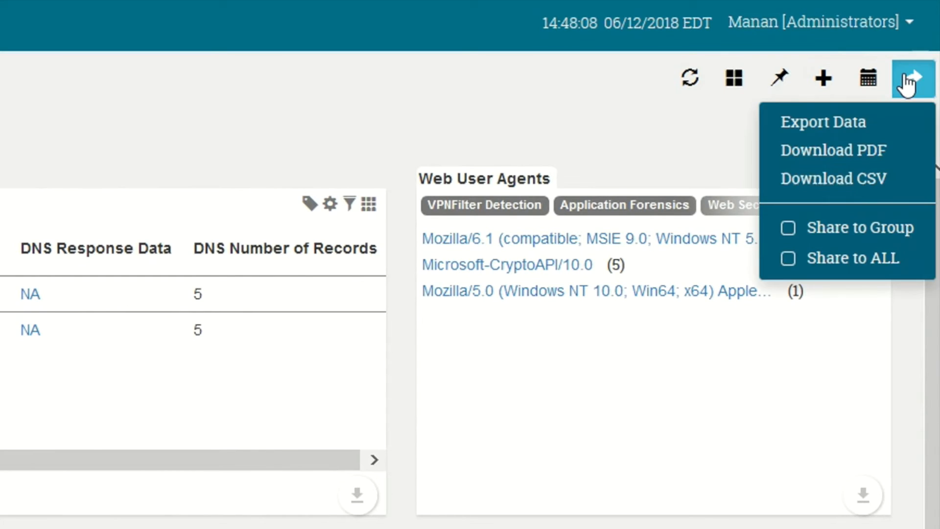
{"action": "left_click", "coordinate": [833, 177]}
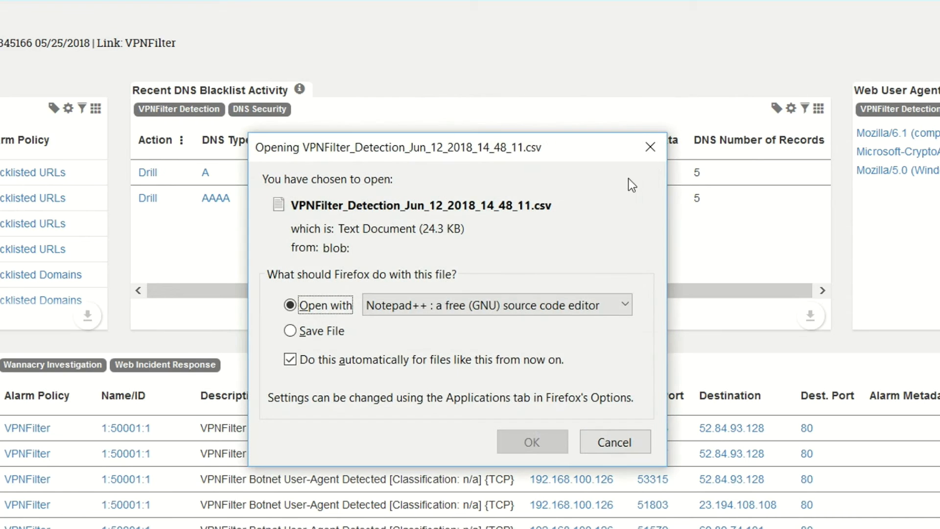
{"action": "left_click", "coordinate": [532, 442]}
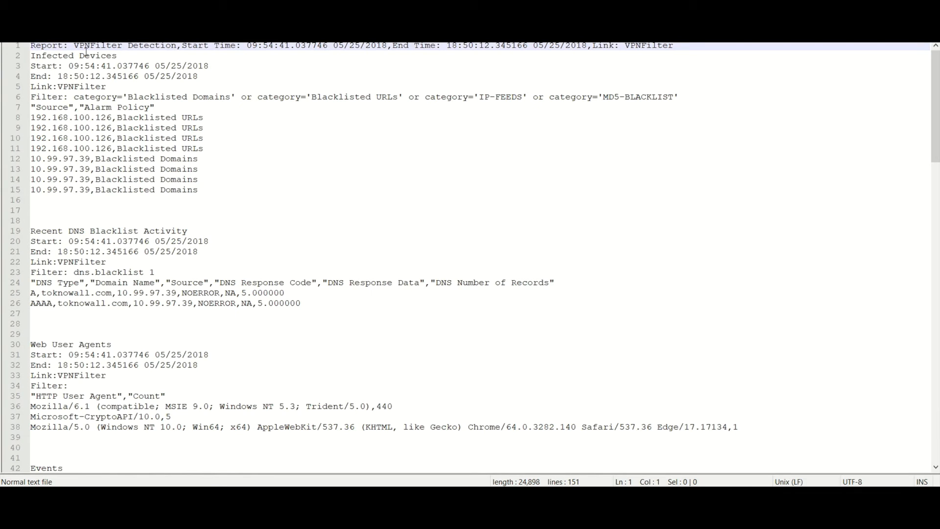
- Scroll down through the exported CSV report in Notepad++
{"action": "scroll", "scroll_direction": "down", "scroll_amount": 3}
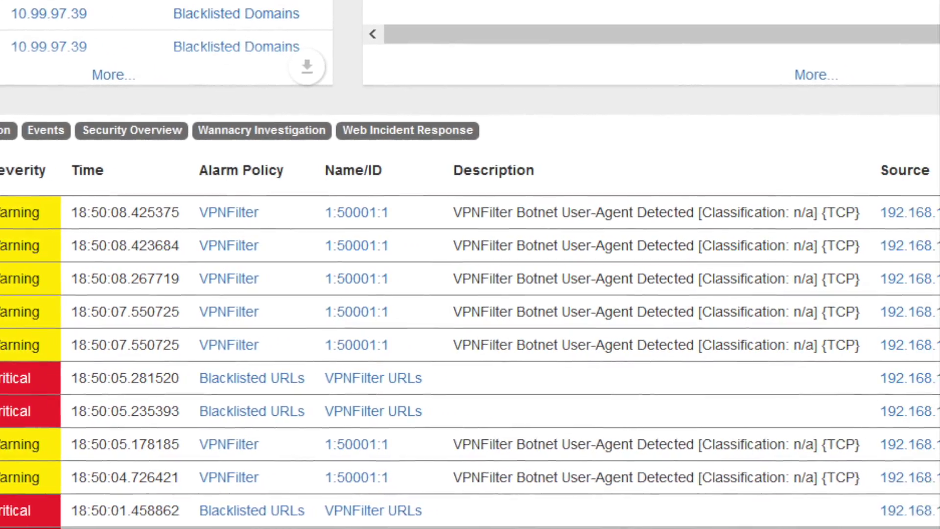
{"action": "scroll", "scroll_direction": "right", "scroll_amount": 3}
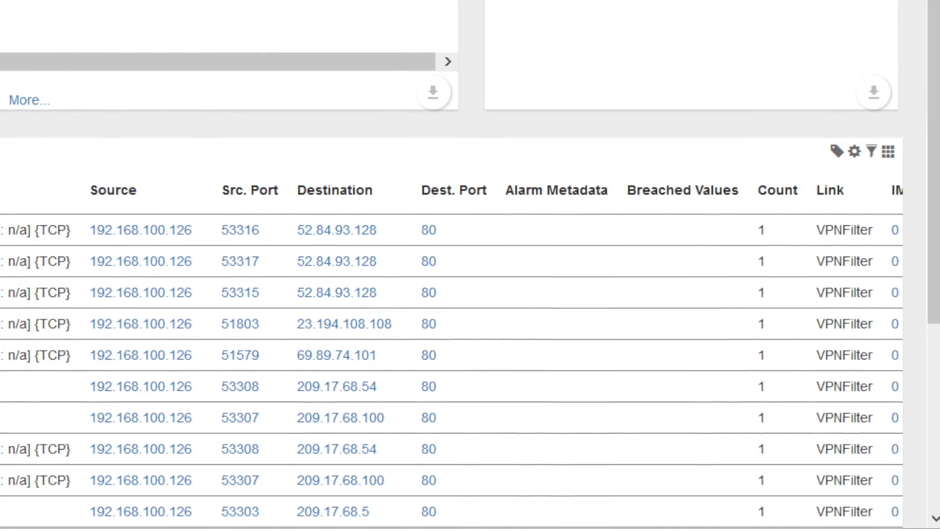
{"action": "scroll", "scroll_direction": "down", "scroll_amount": 3}
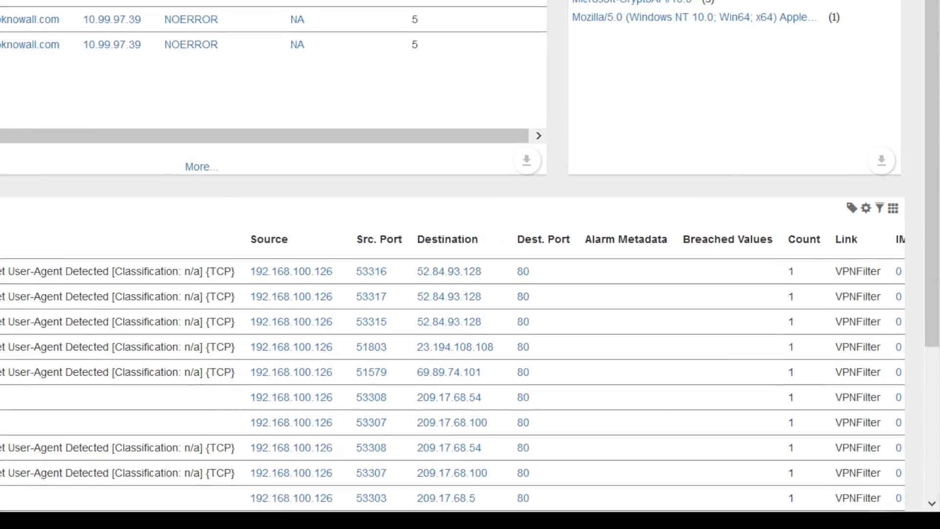